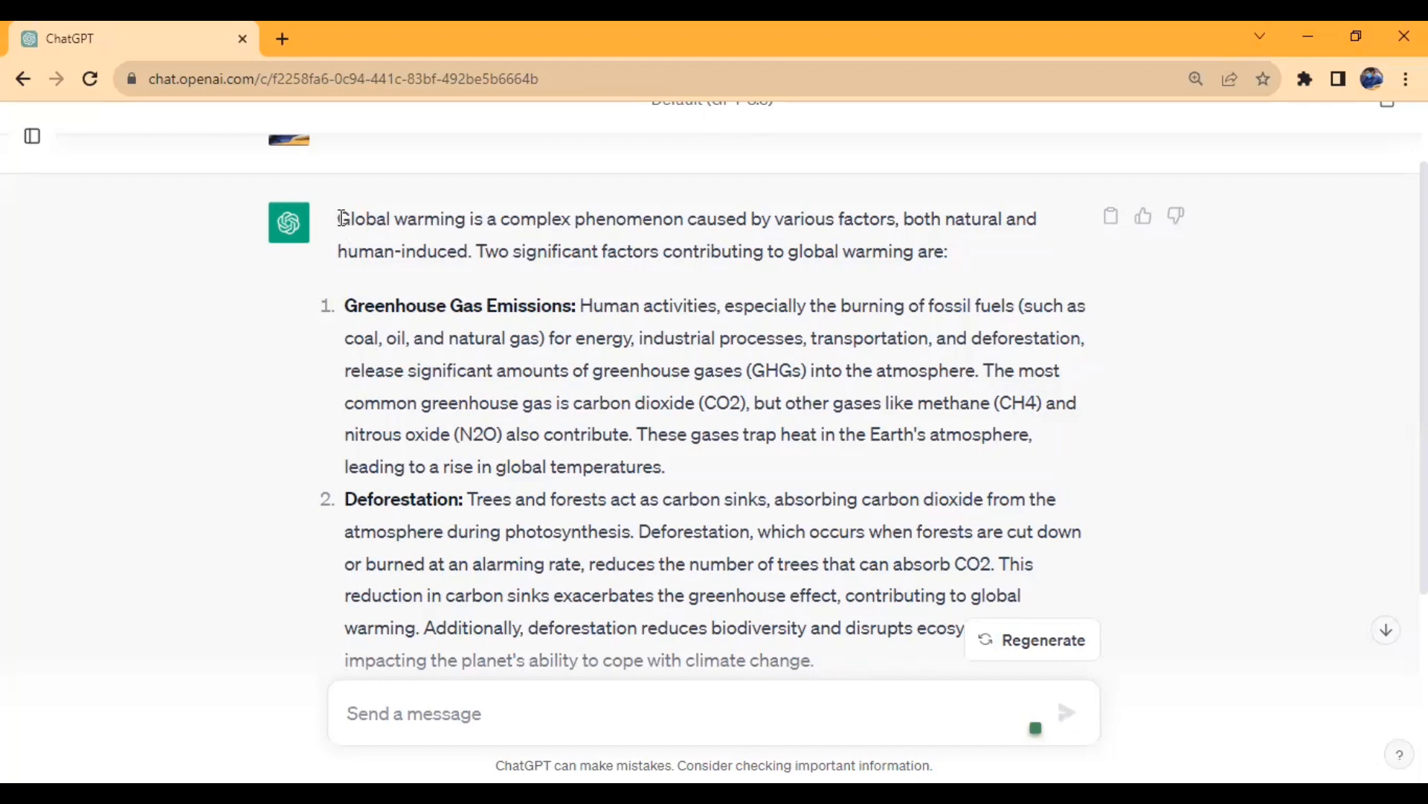
Select the whole ChatGPT global warming answer, both causes included, and copy it.
left_click_drag(337, 219, 793, 627)
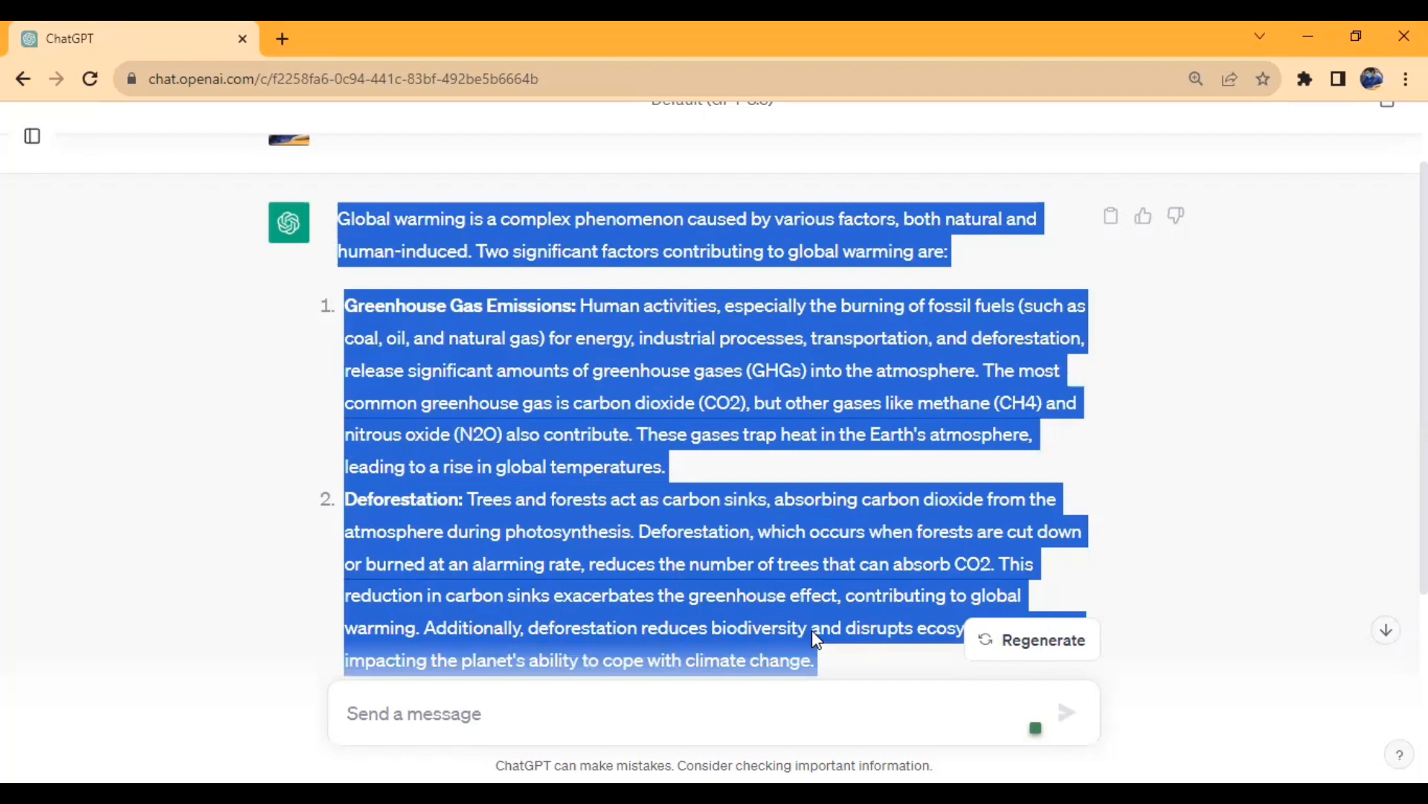
mouse_move(810, 652)
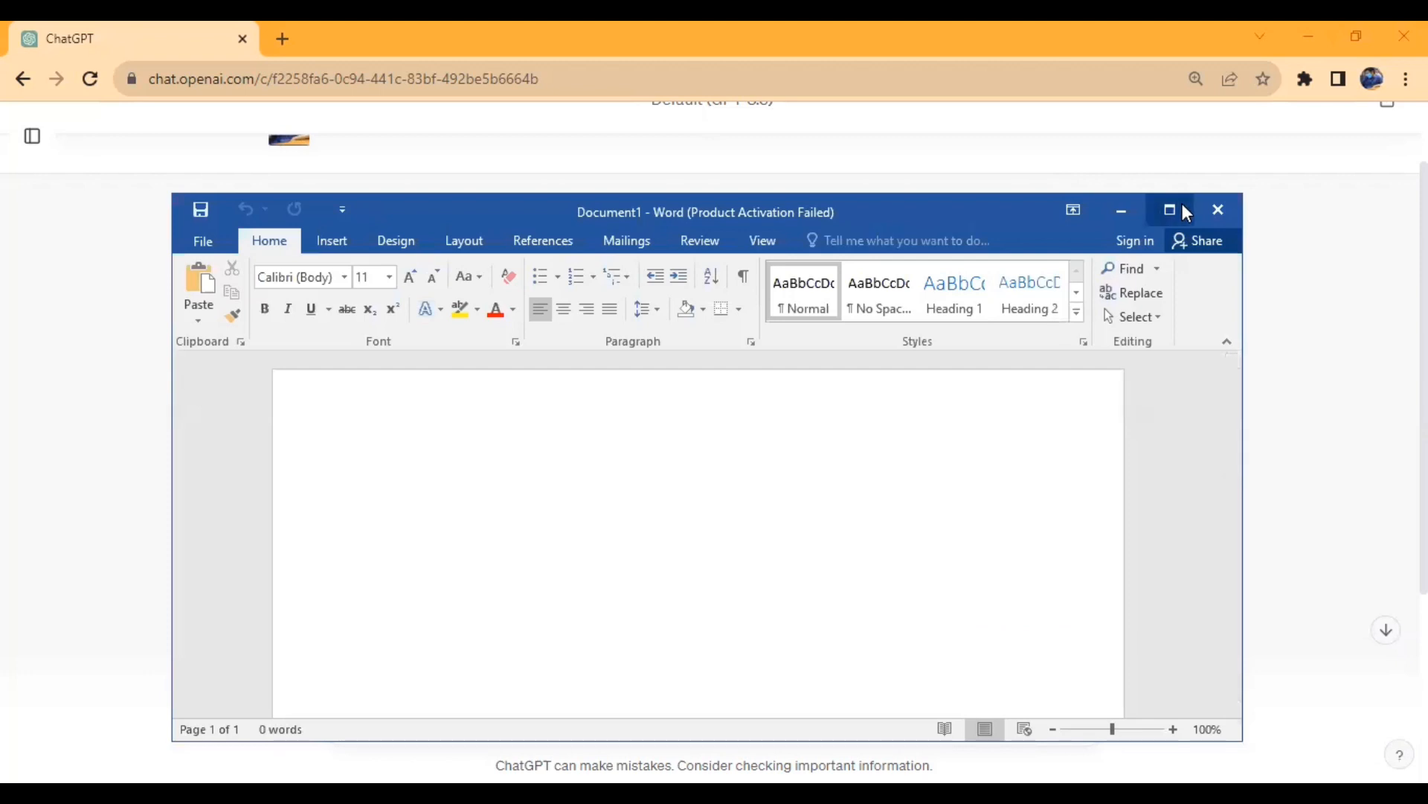
Maximize Word, paste the answer with web formatting and confirm it shows Segoe UI 13.5.
left_click(1171, 210)
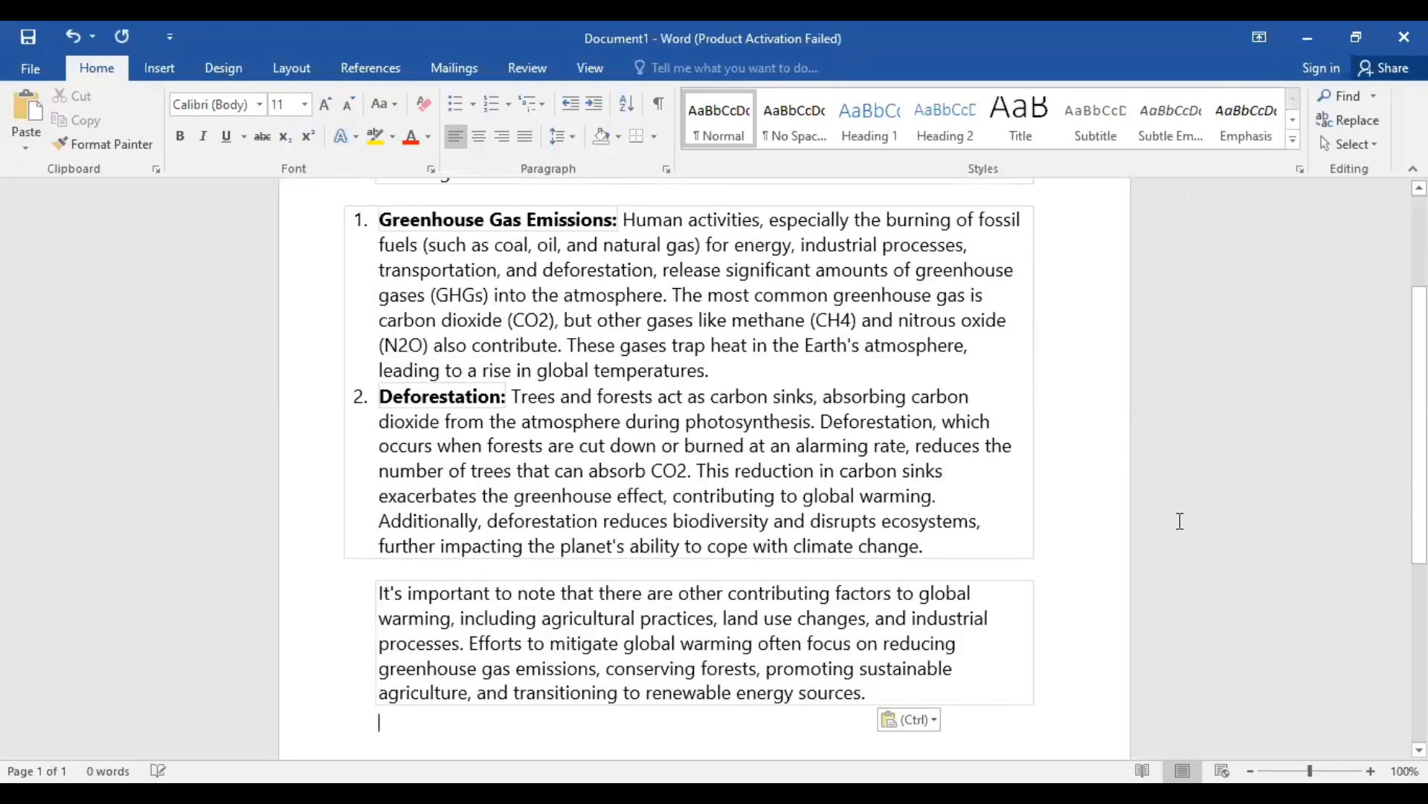
scroll("down", 3)
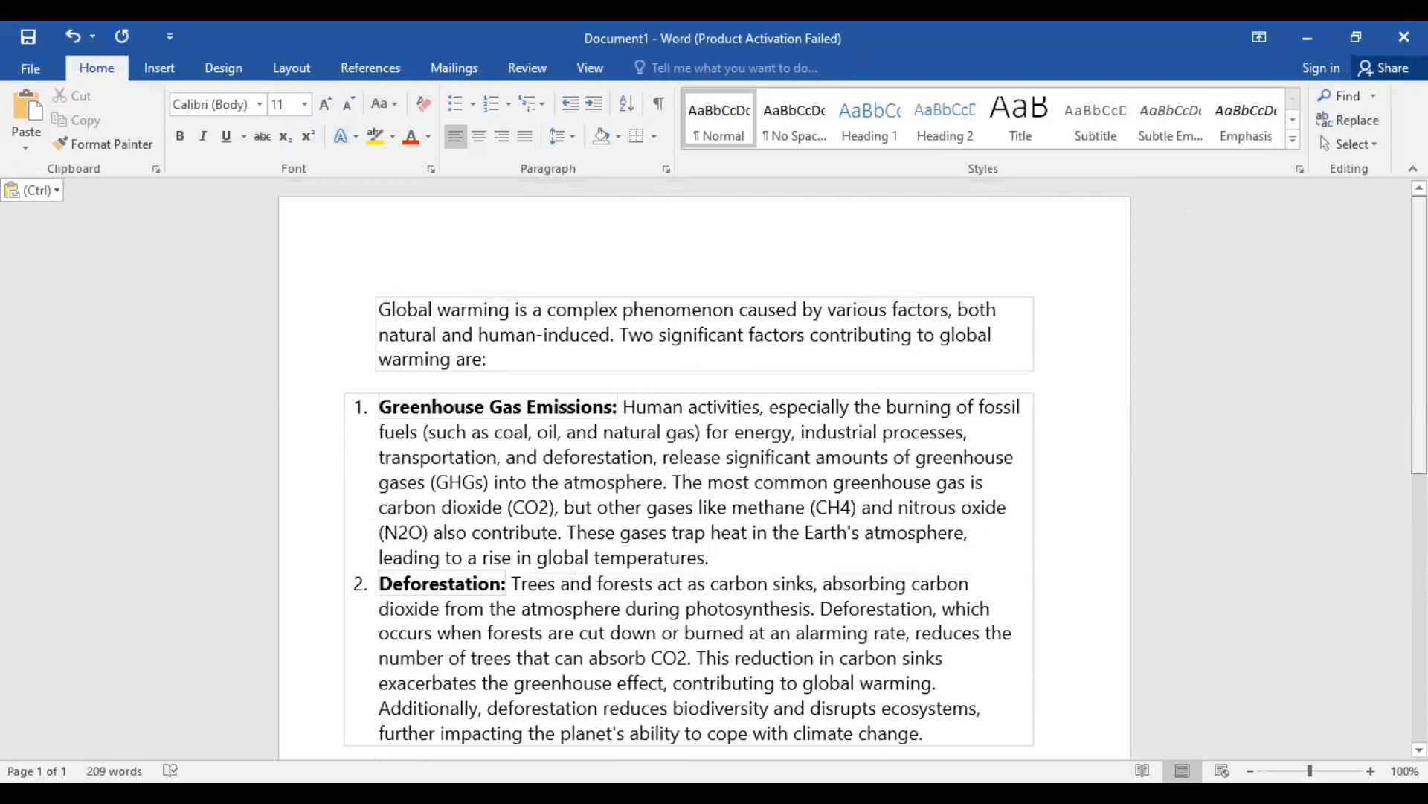
mouse_move(581, 319)
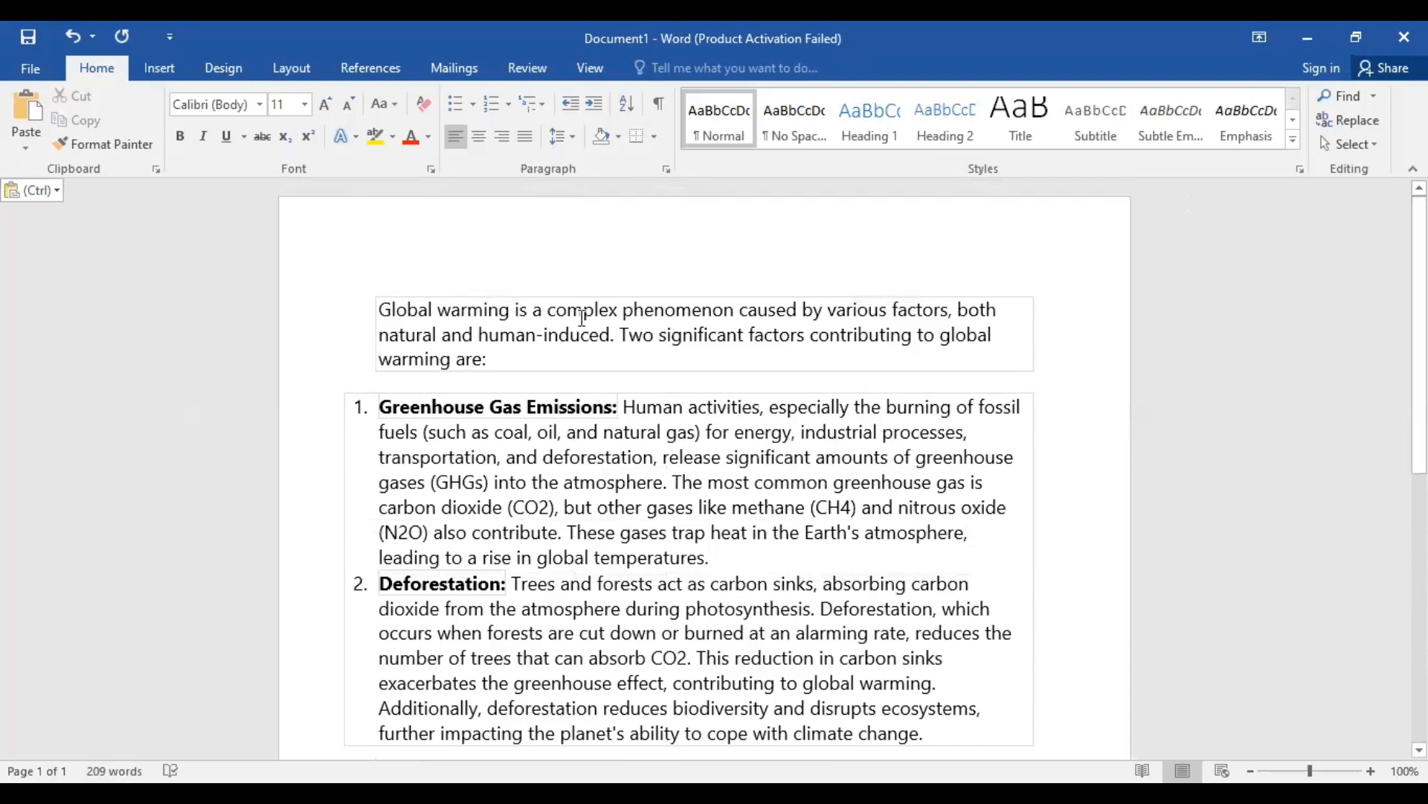
left_click(488, 359)
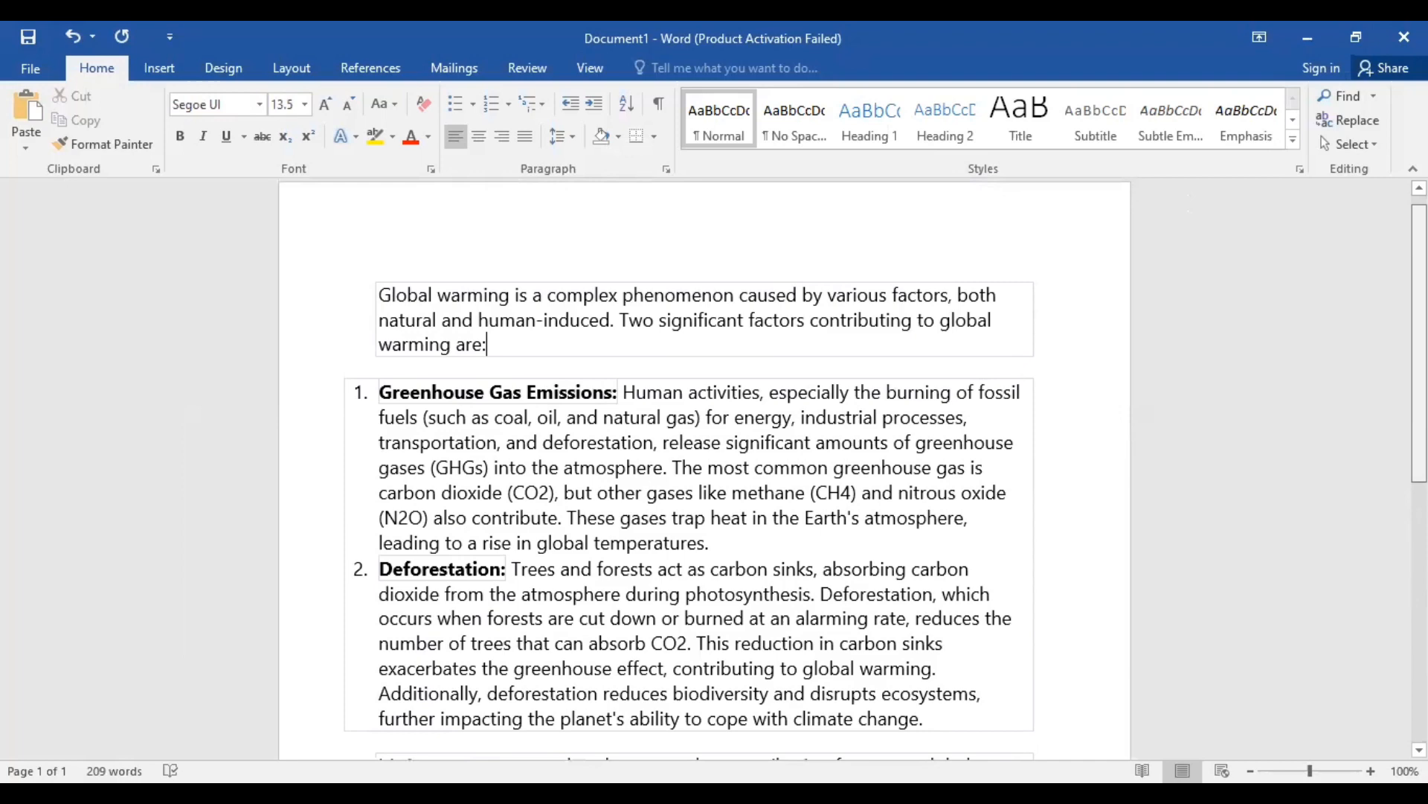
scroll("down", 3)
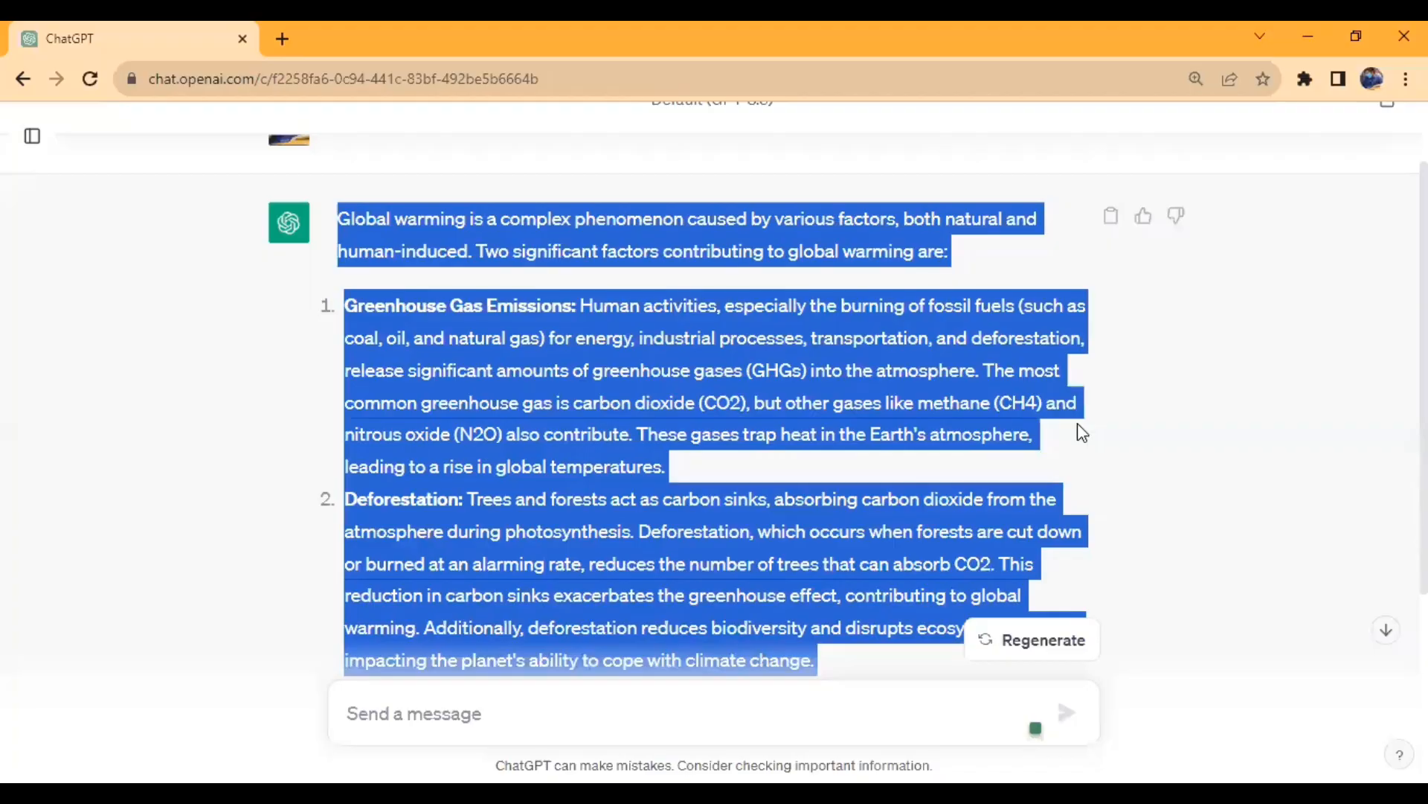
mouse_move(1112, 454)
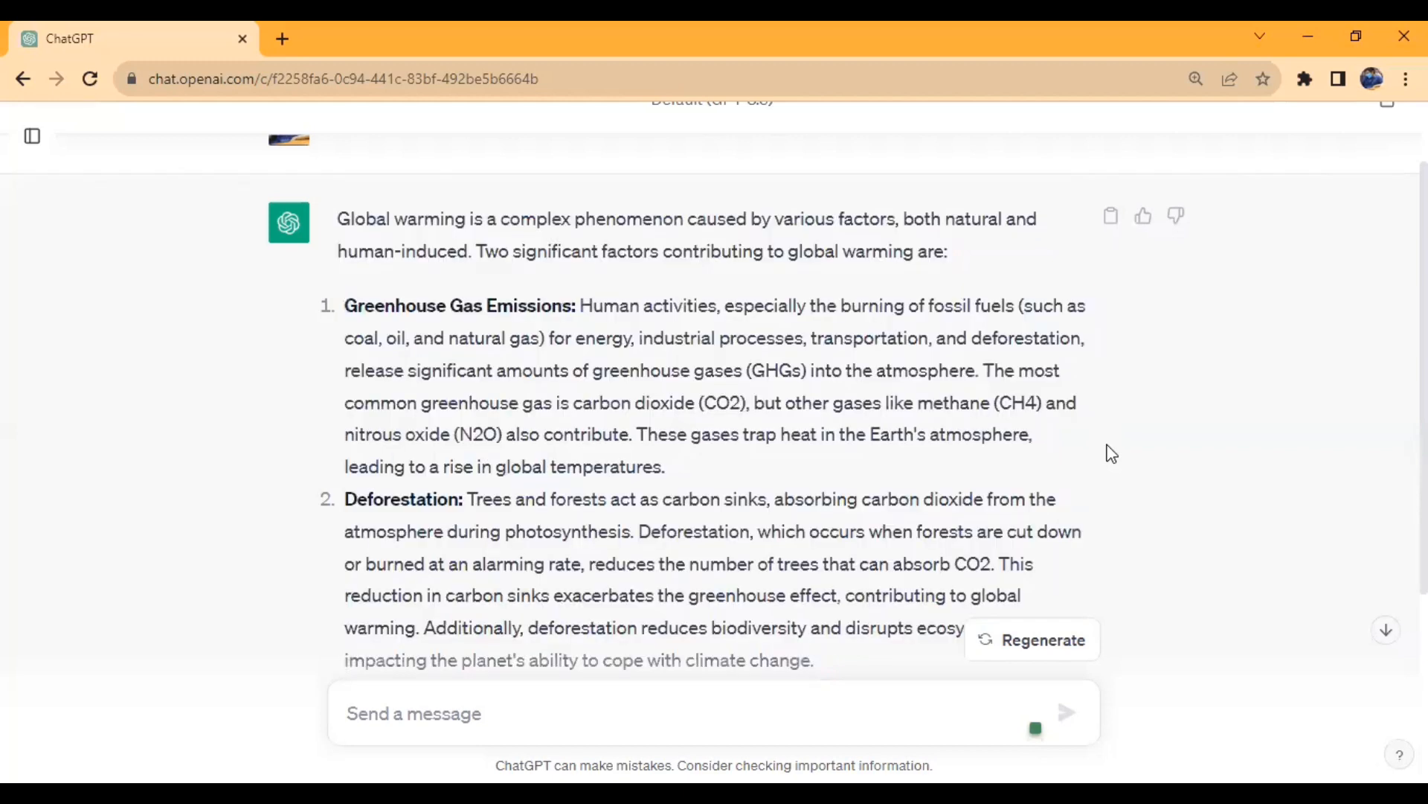
mouse_move(1113, 217)
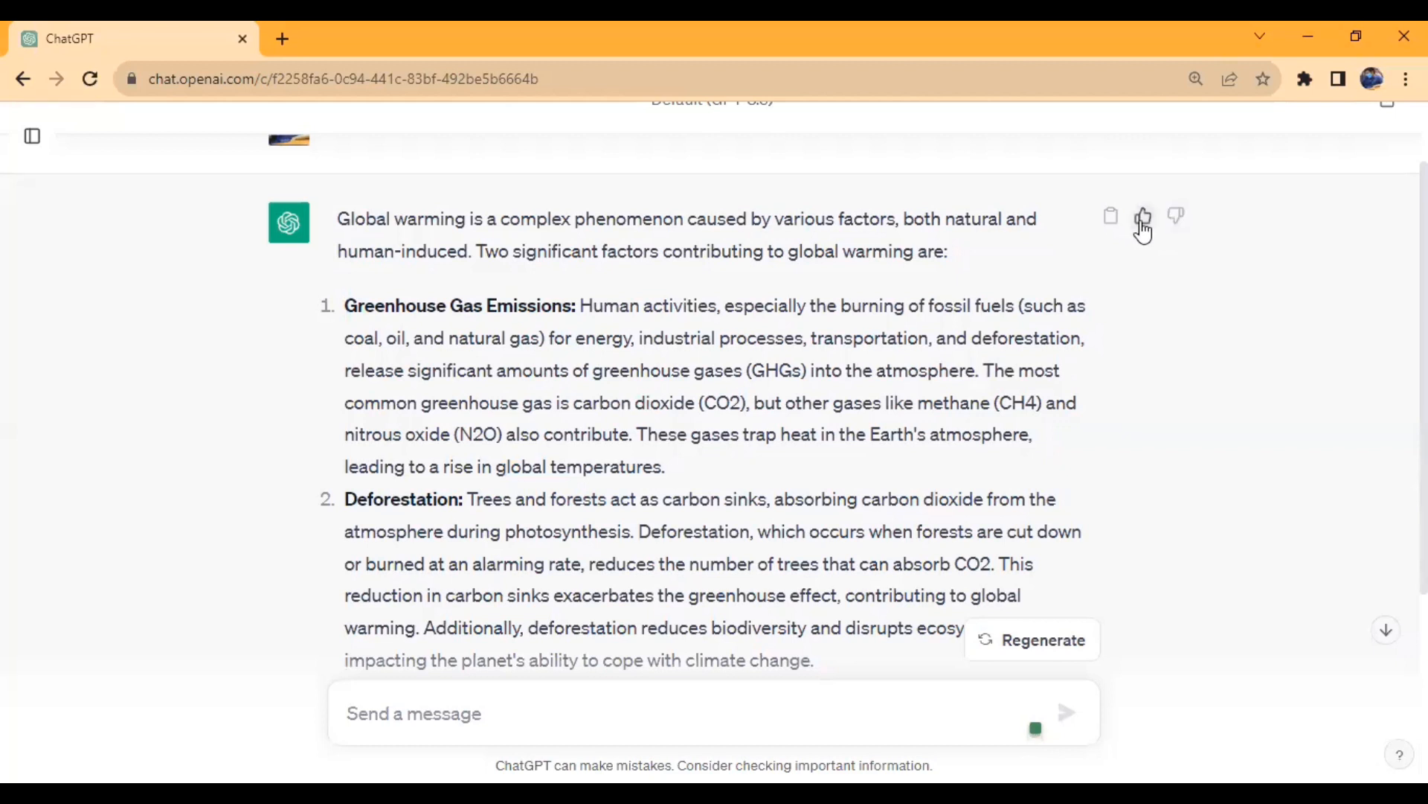
mouse_move(1110, 219)
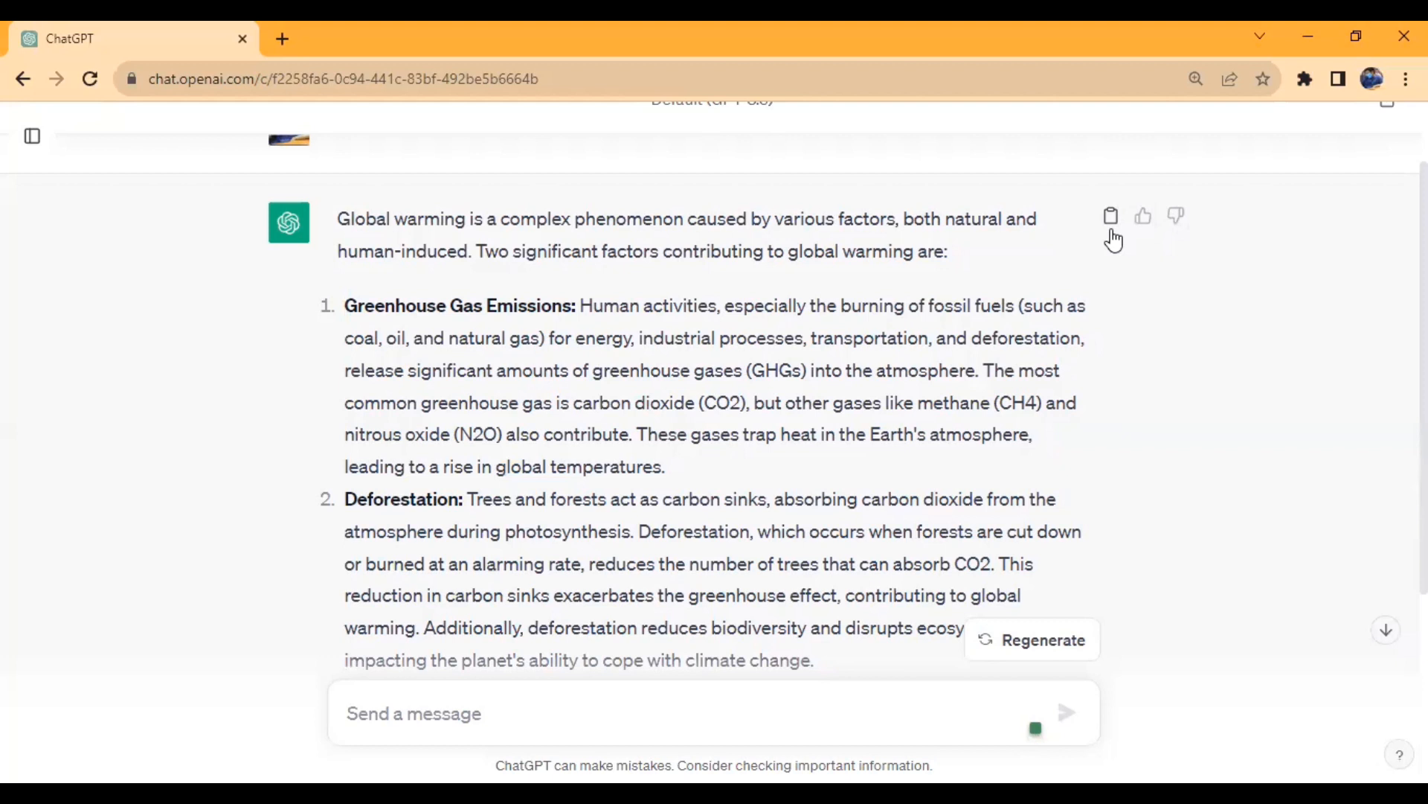
Copy the whole answer as plain text via the Copy icon beside the response.
left_click(1110, 216)
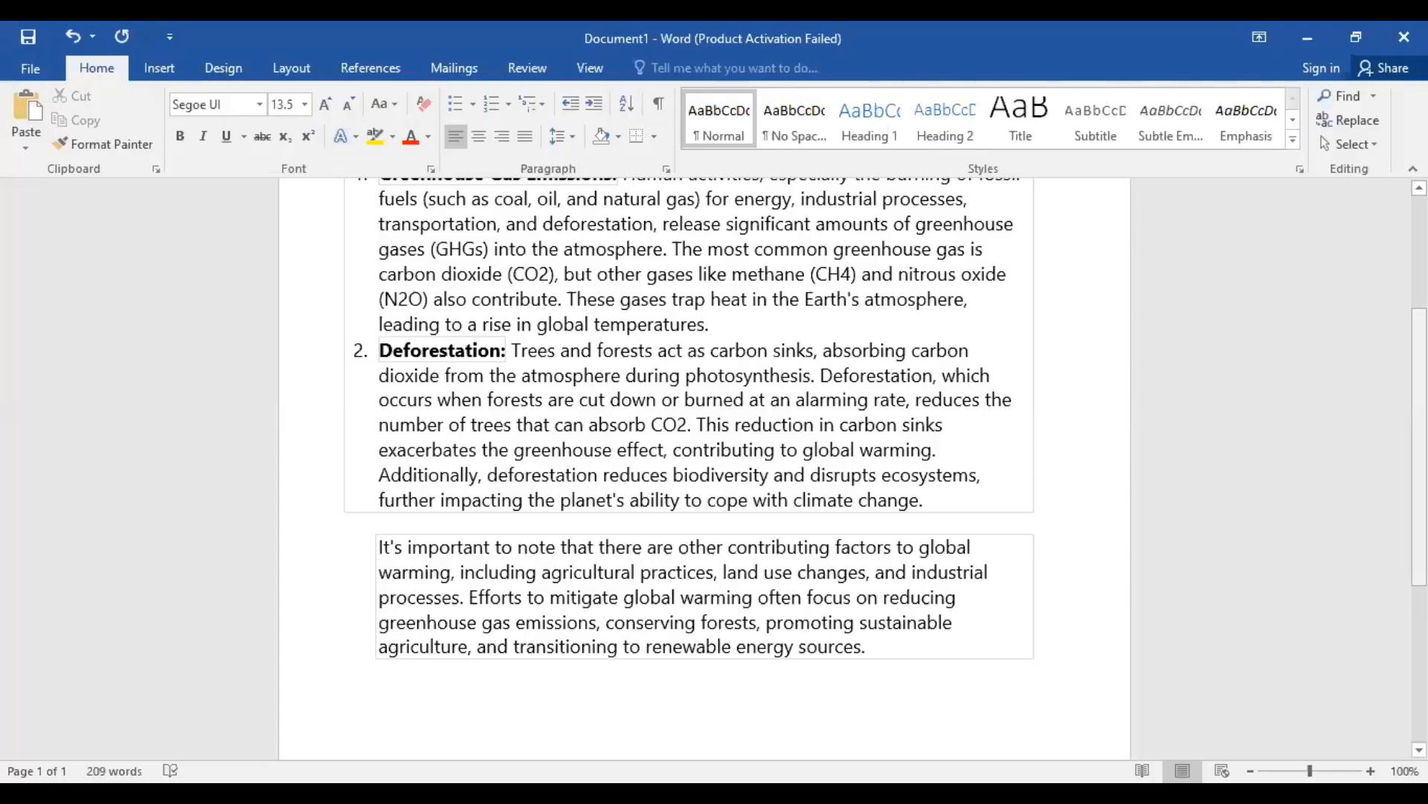
Replace the formatted answer with the plain-text paste, asterisks beside both cause headings.
scroll("down", 3)
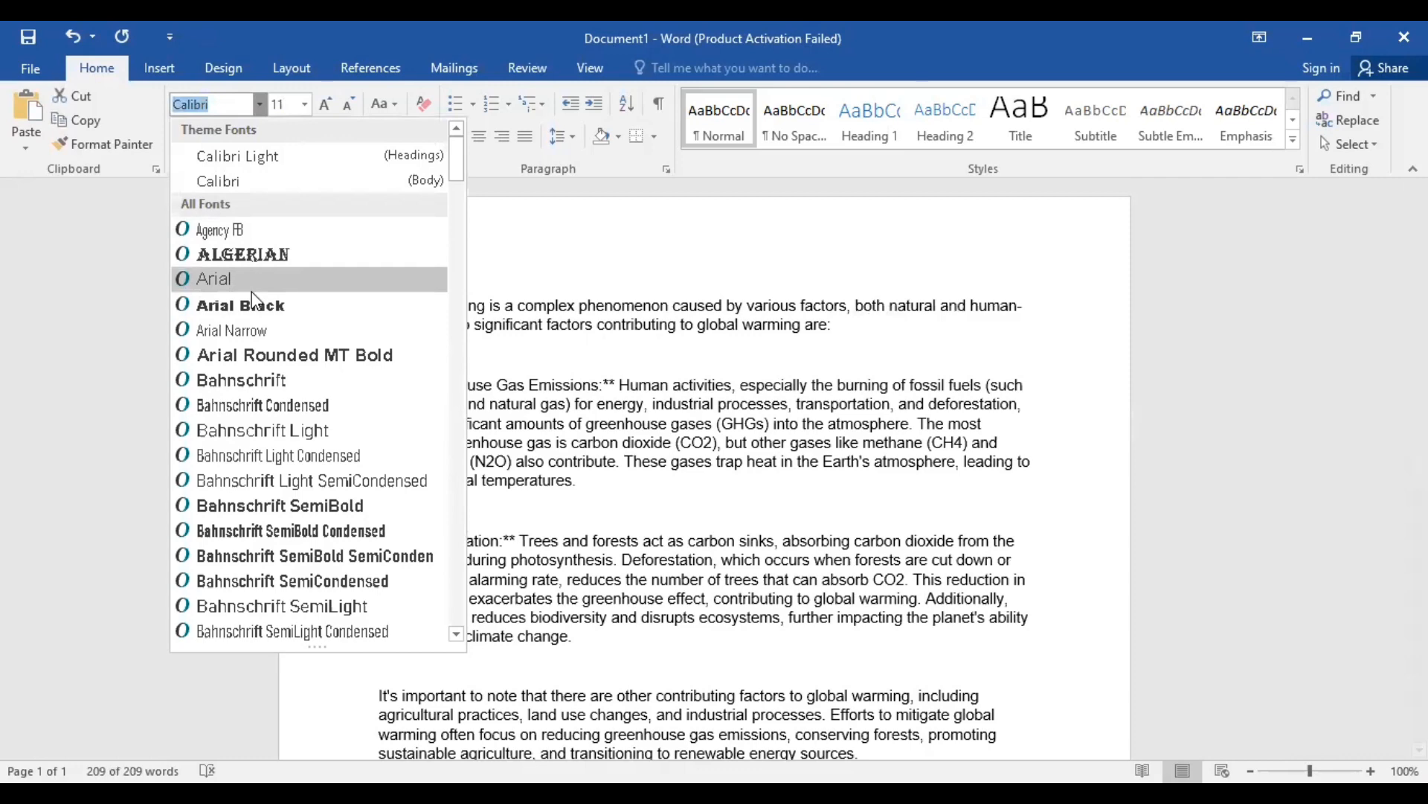
Set the entire selected answer to Arial at 12 point.
left_click(213, 279)
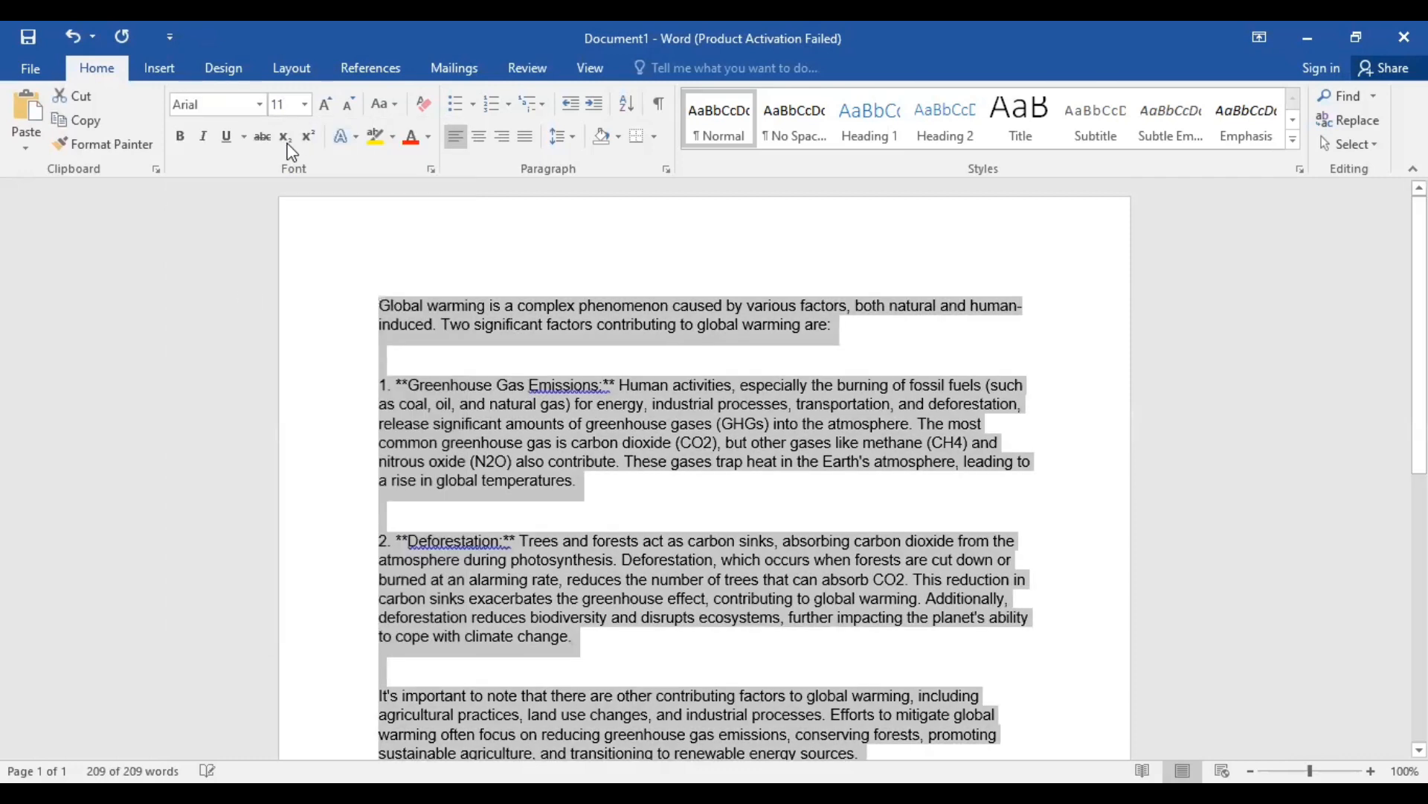
left_click(303, 104)
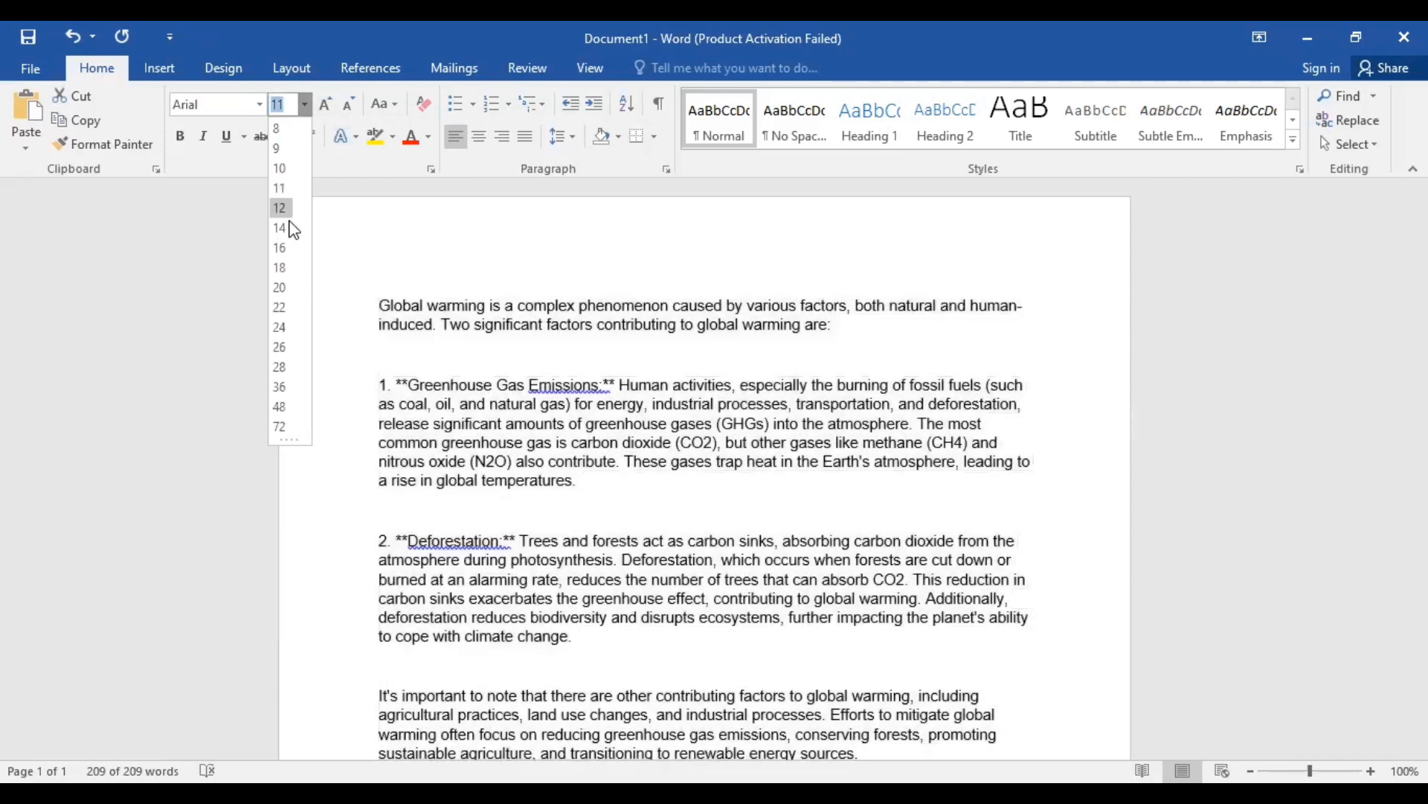
left_click(280, 208)
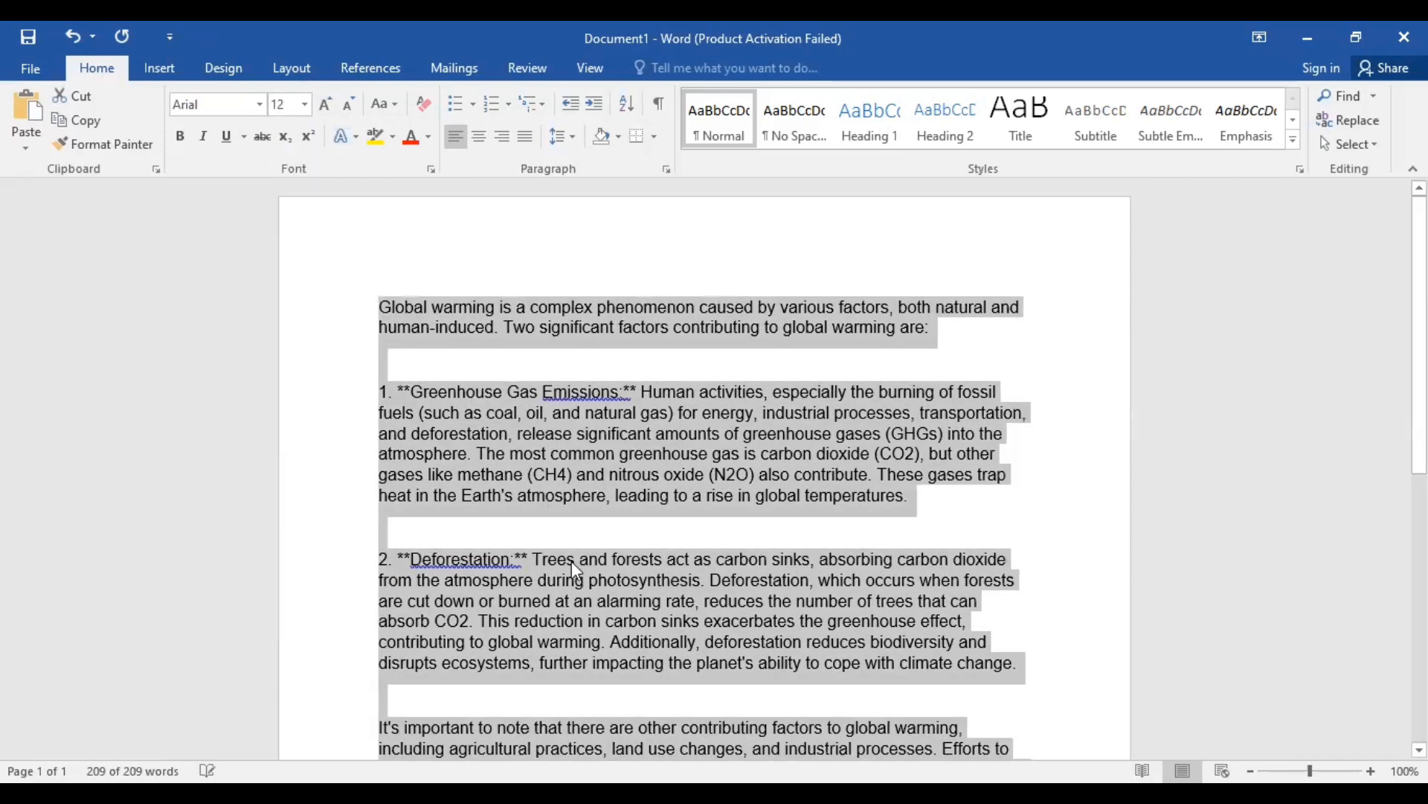